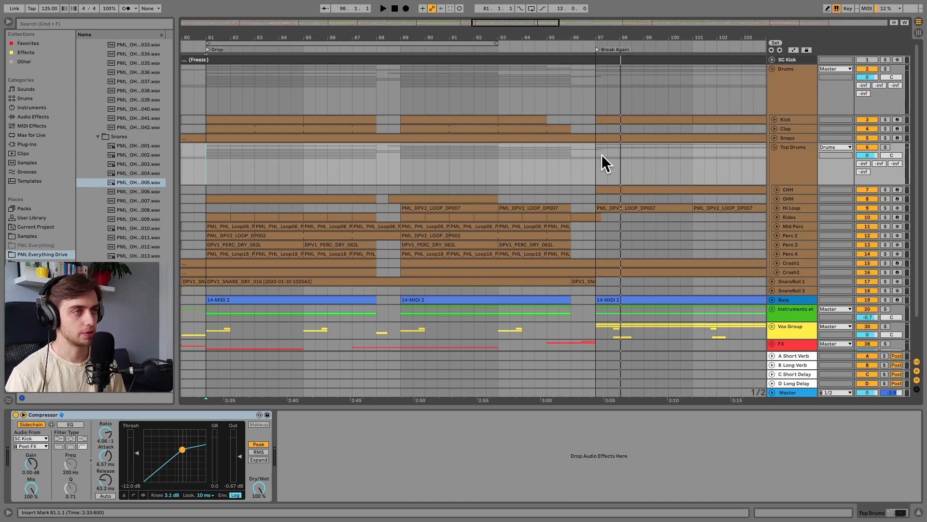
Step: Bring the arrangement to an empty stretch around bar 33 for the Drums group
left_click(383, 9)
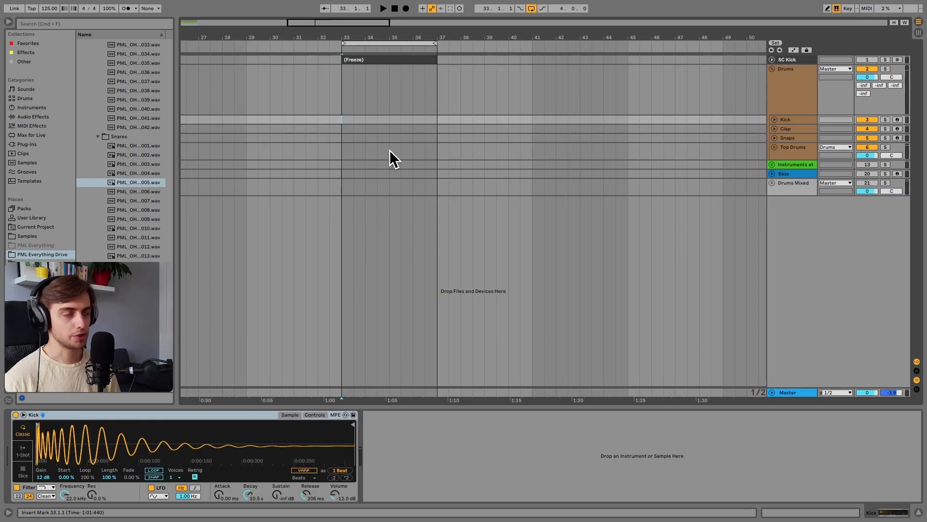
mouse_move(798, 128)
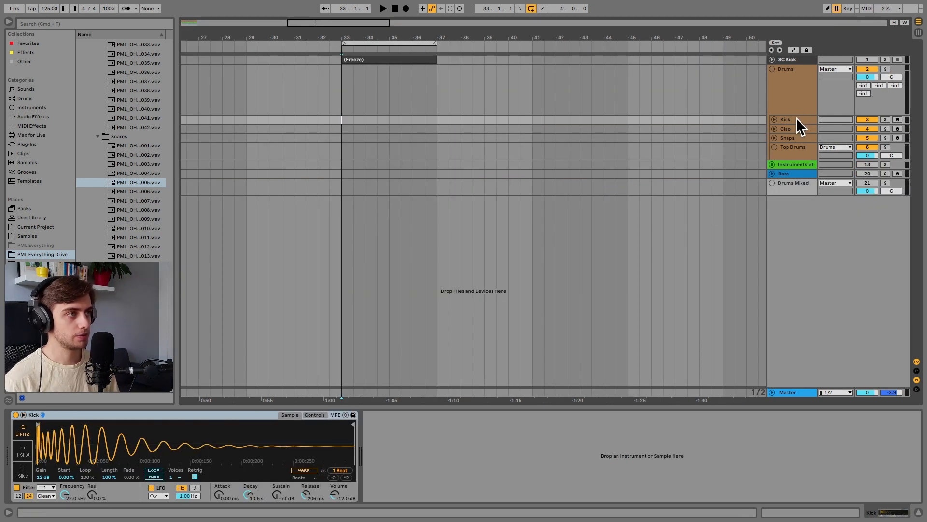
Step: Unfold Top Drums to show OHH, Perc 1–4 and Rides, compact OHH, and mark bar 33 on Kick
left_click(788, 138)
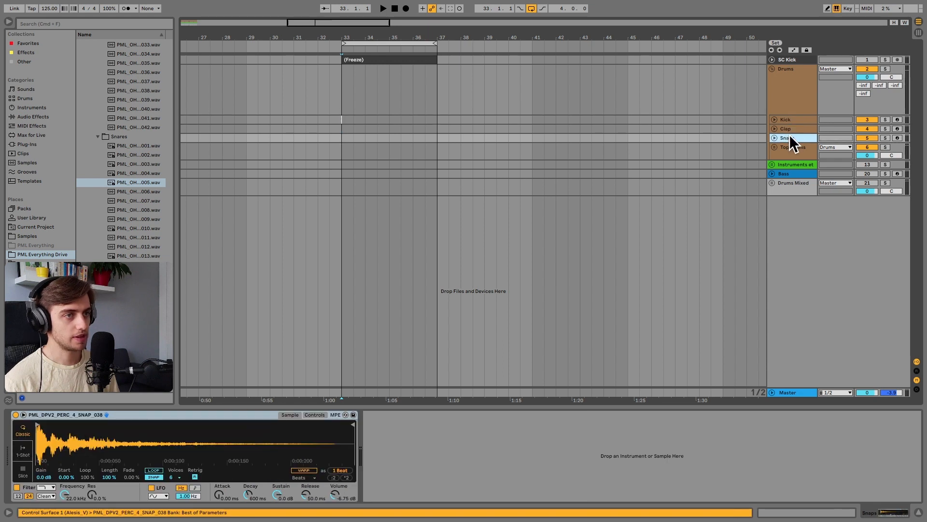
left_click(774, 147)
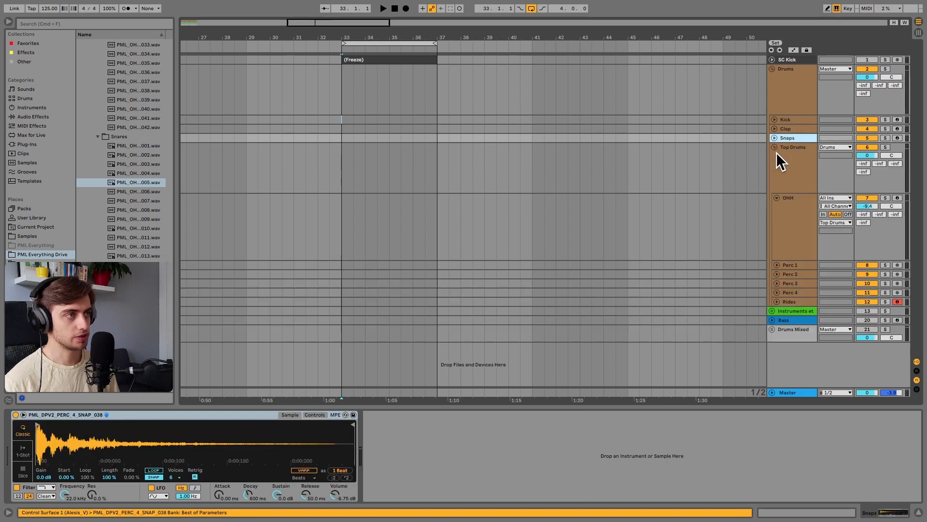
left_click(789, 197)
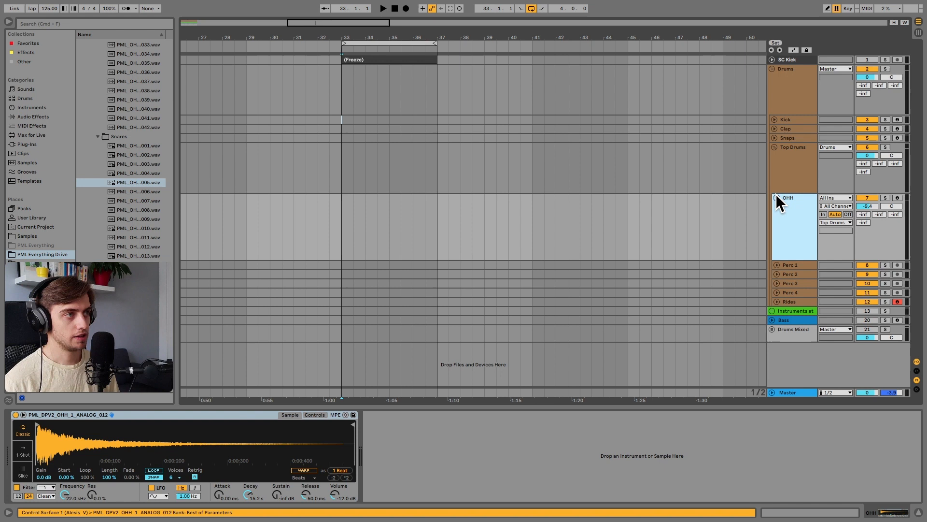
left_click(777, 197)
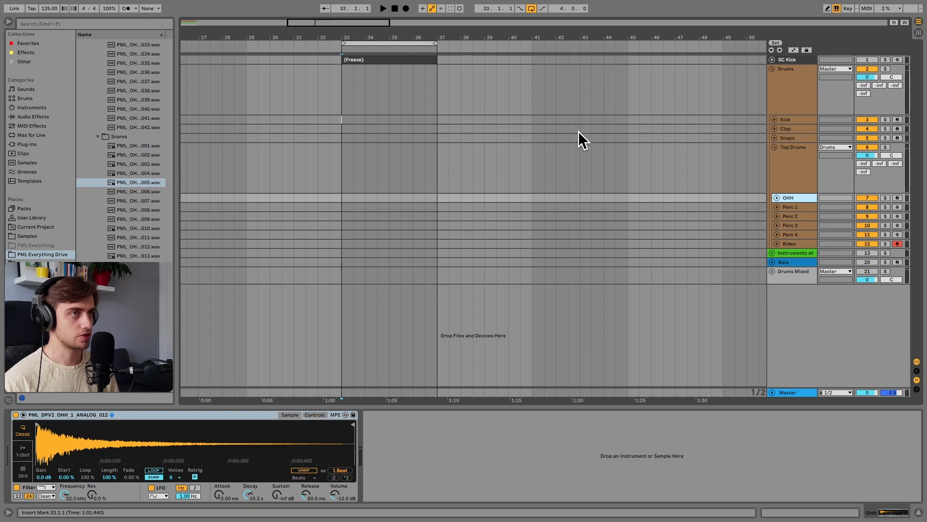
left_click(791, 119)
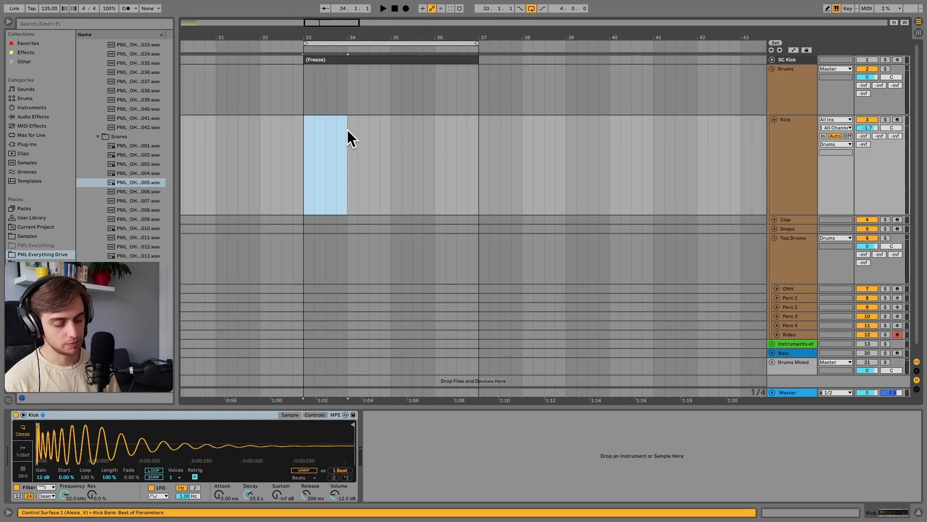
Step: Create a four-bar MIDI clip of kick hits on the Kick track from bar 33
double_click(326, 165)
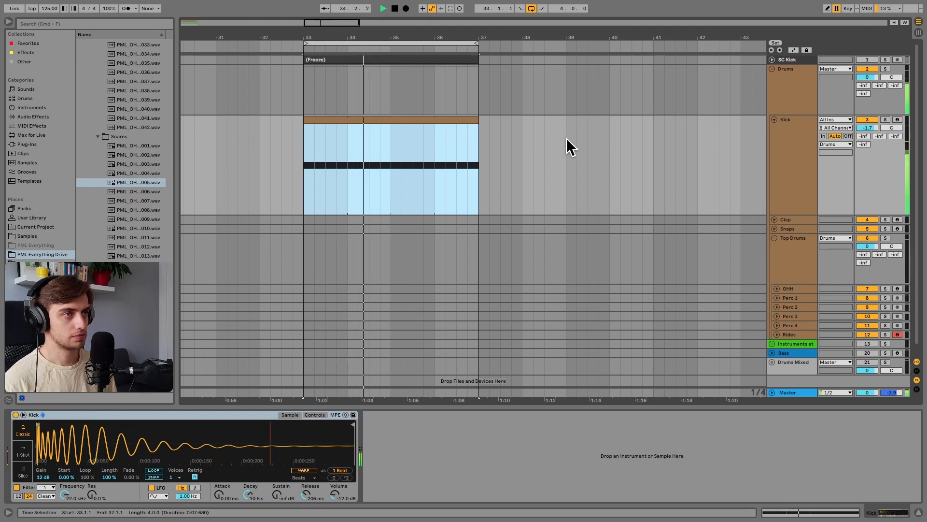
left_click(786, 59)
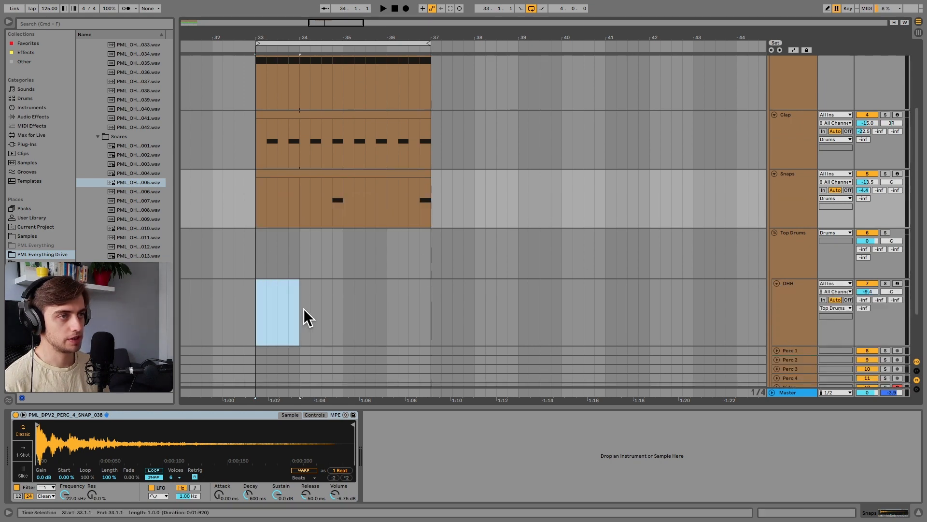
Step: Create a four-bar open hi-hat MIDI clip on OHH at bar 33, then compact Kick and Clap
double_click(277, 313)
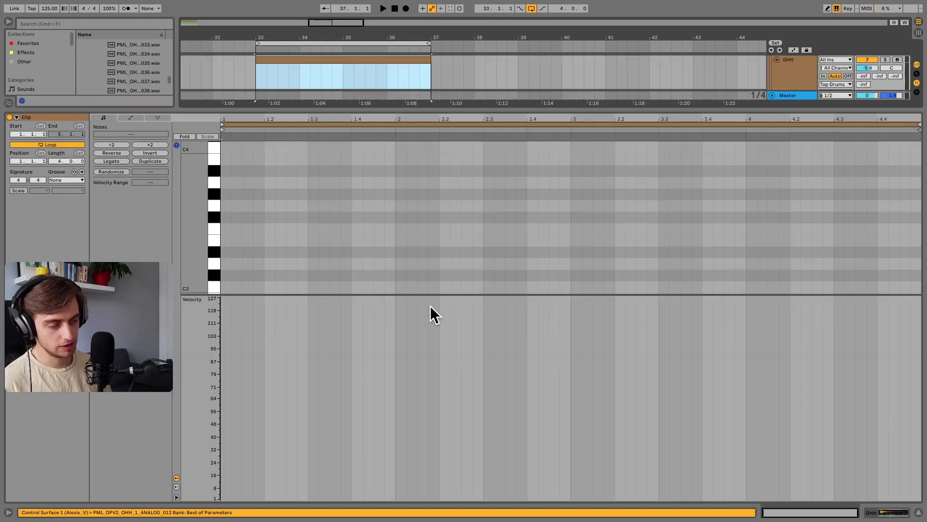
left_click(263, 267)
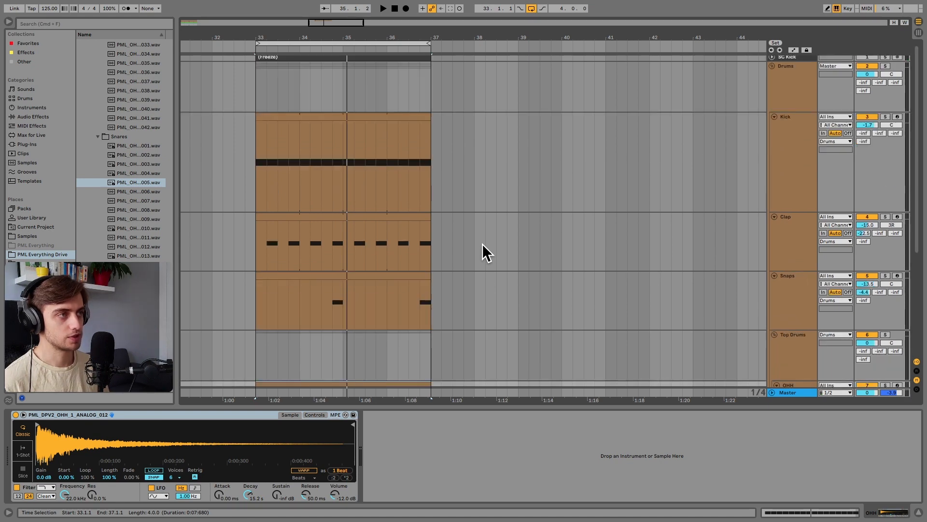
left_click(775, 117)
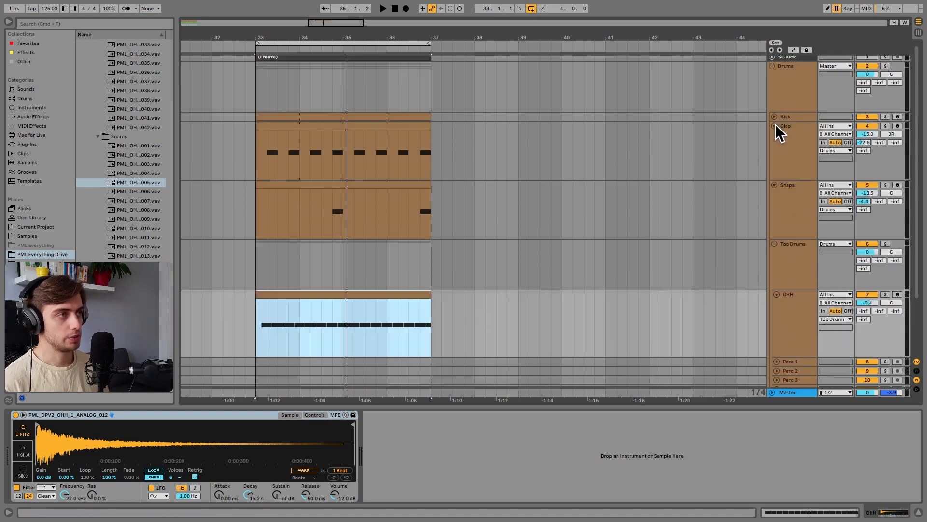
left_click(792, 147)
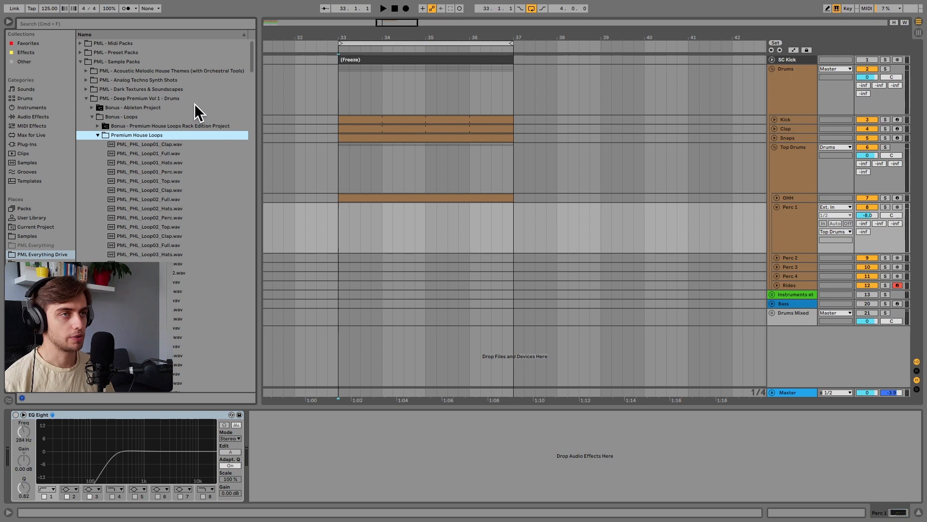
mouse_move(168, 162)
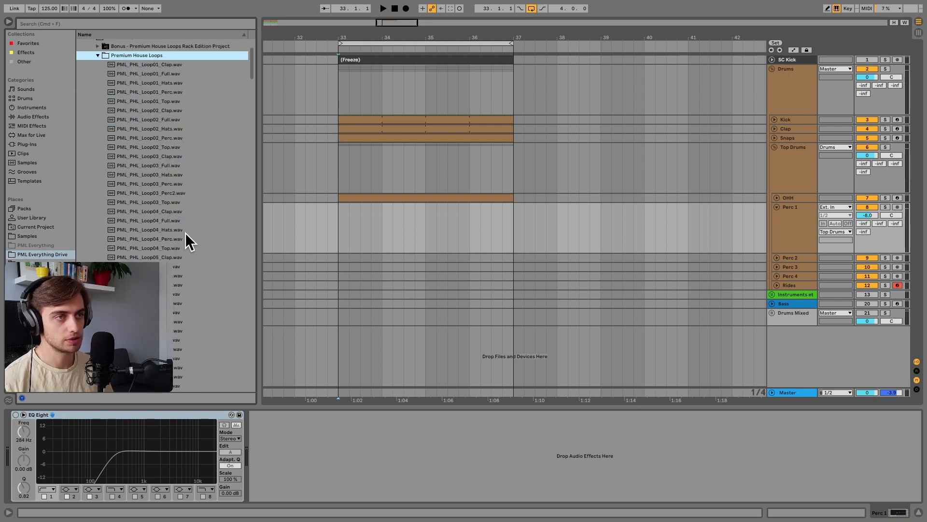
Step: Place PML_PHL_Loop06_Perc from Premium House Loops on Perc 1 across bars 33–37
scroll("down", 3)
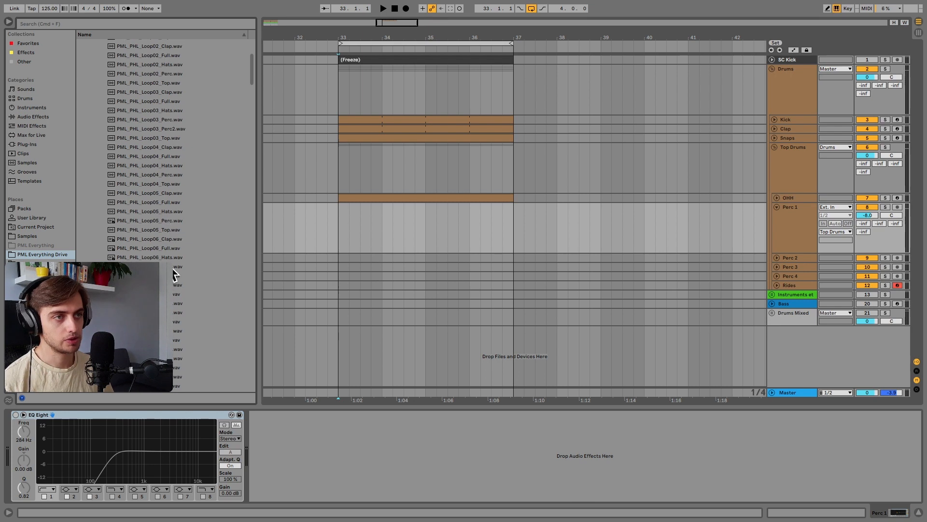
mouse_move(174, 275)
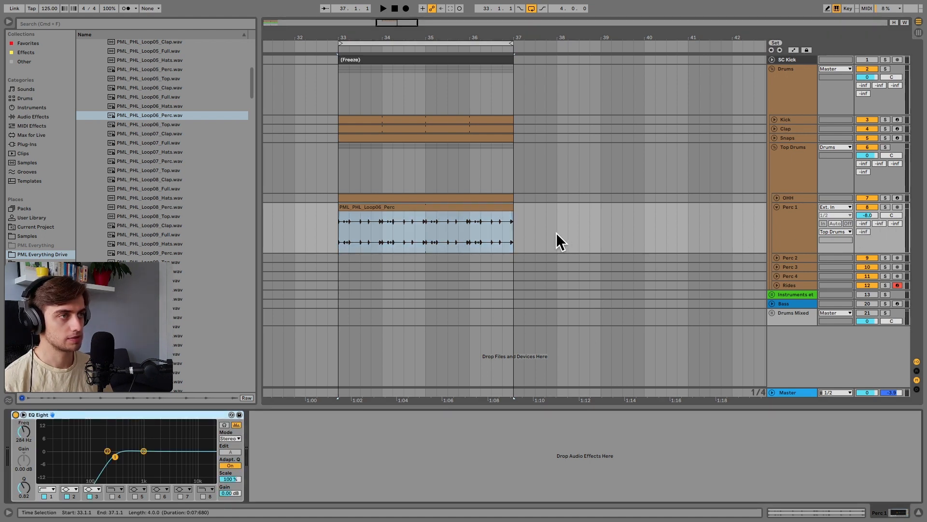
left_click(383, 8)
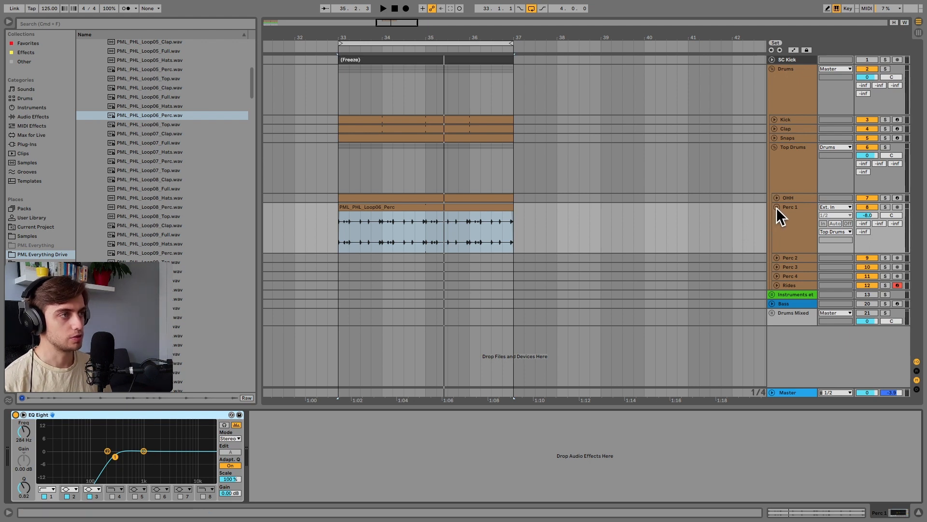
scroll("down", 3)
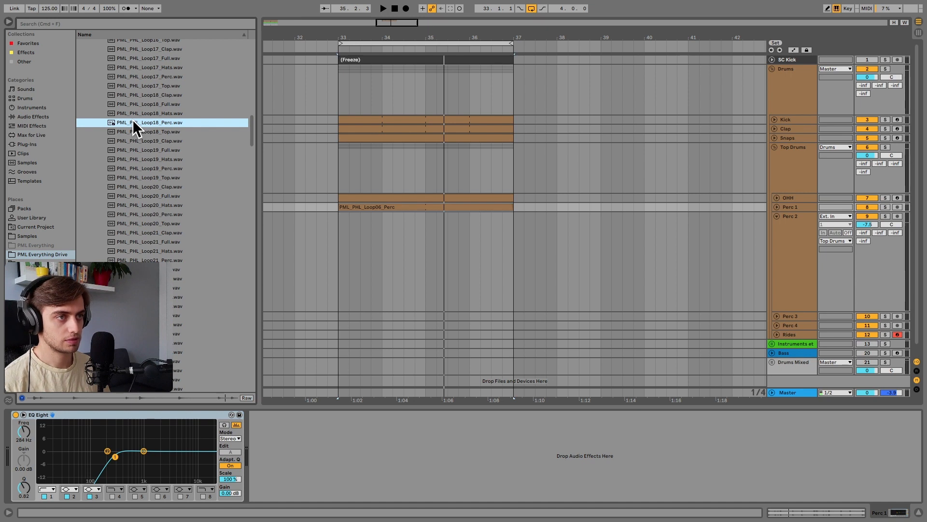
Step: Place PML_PHL_Loop18_Perc on Perc 2 at bar 33 and adjust its EQ Eight
left_click_drag(148, 122, 382, 260)
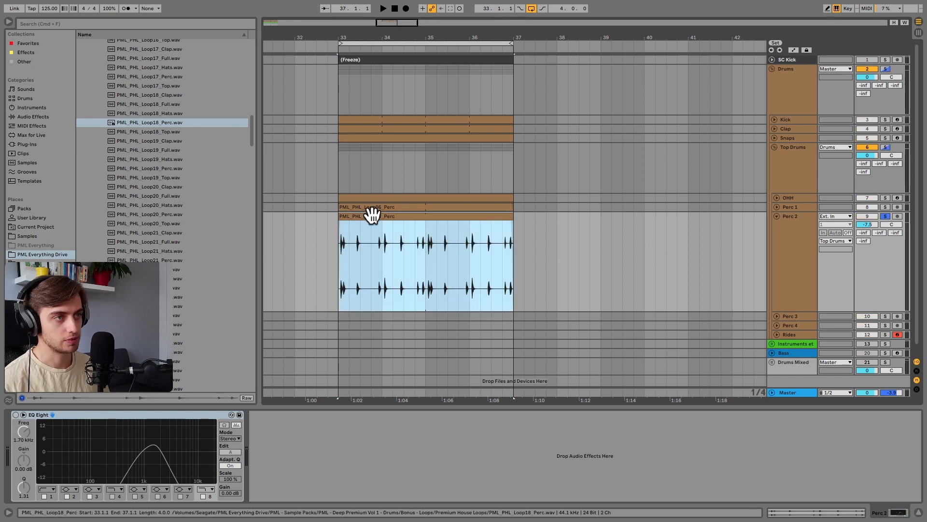
left_click(383, 9)
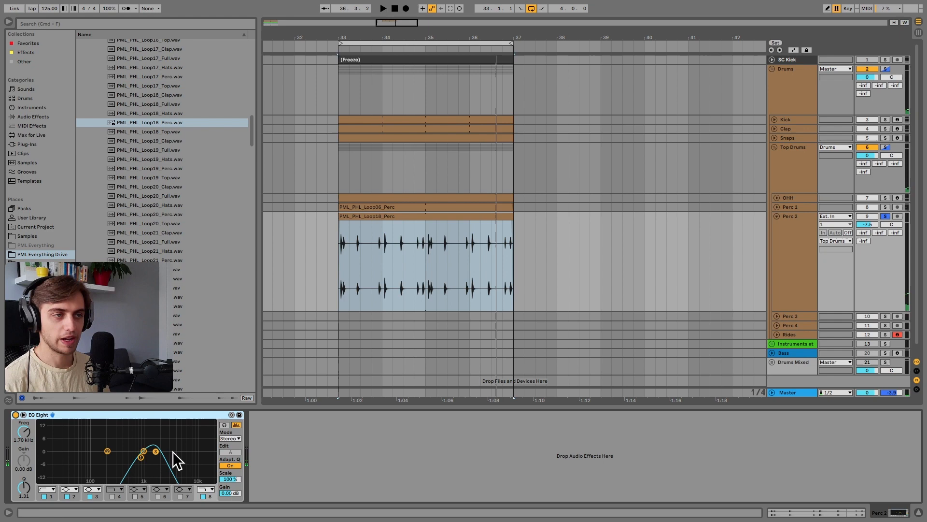
left_click(357, 295)
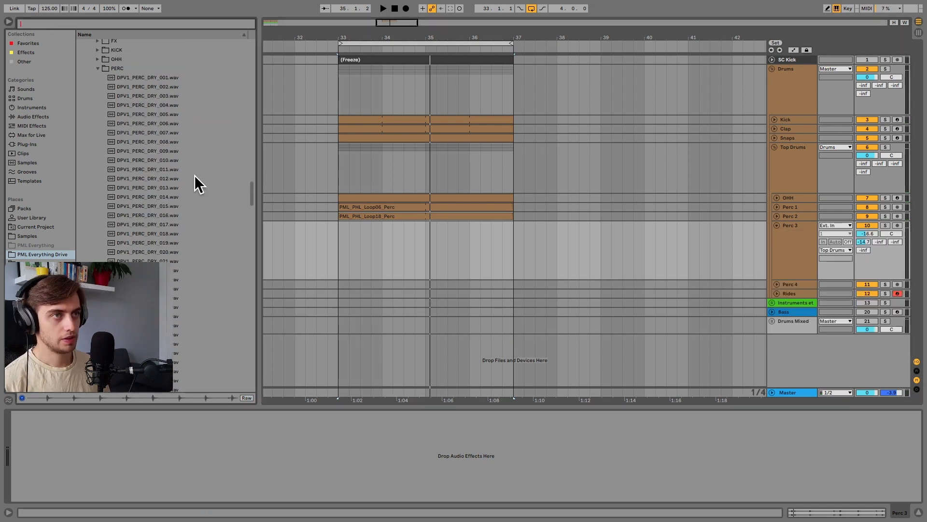
Step: Add DPV1_PERC_DRY_062L as a four-bar clip on Perc 3 from bar 33
scroll("up", 3)
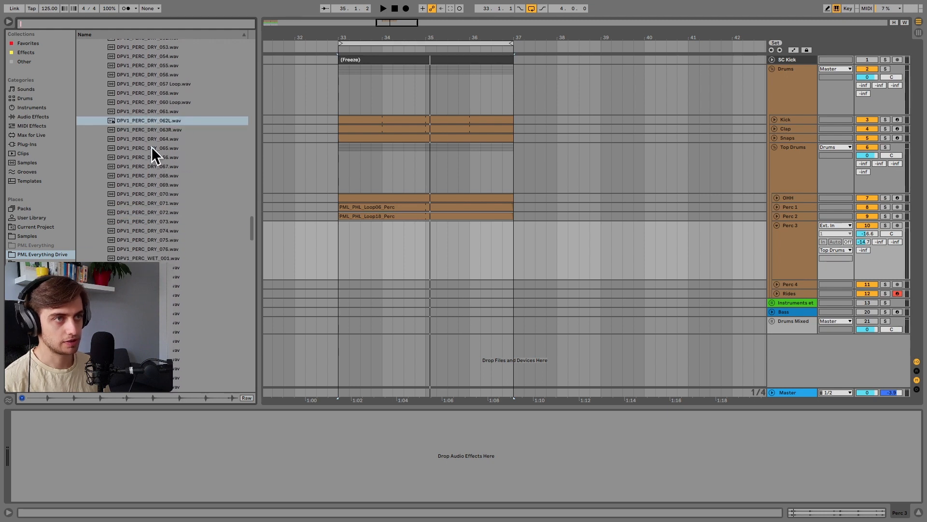
mouse_move(156, 128)
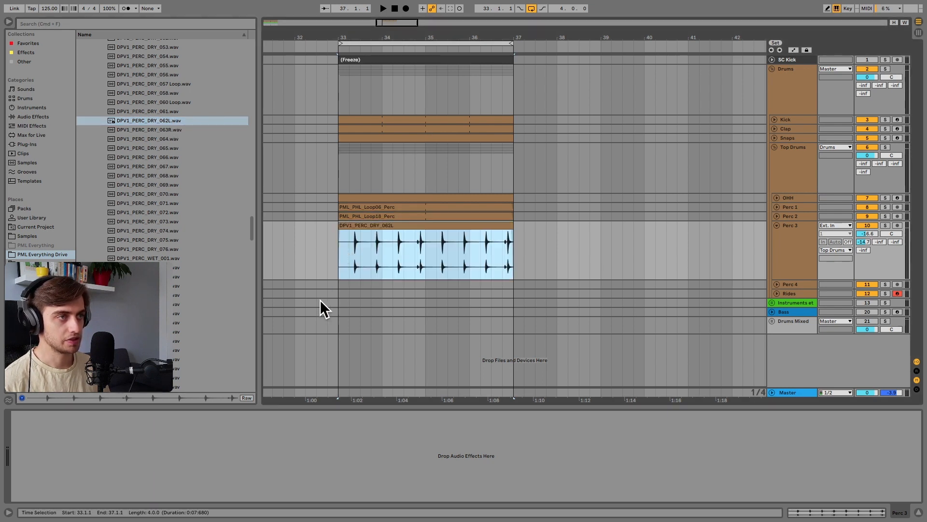
left_click(382, 9)
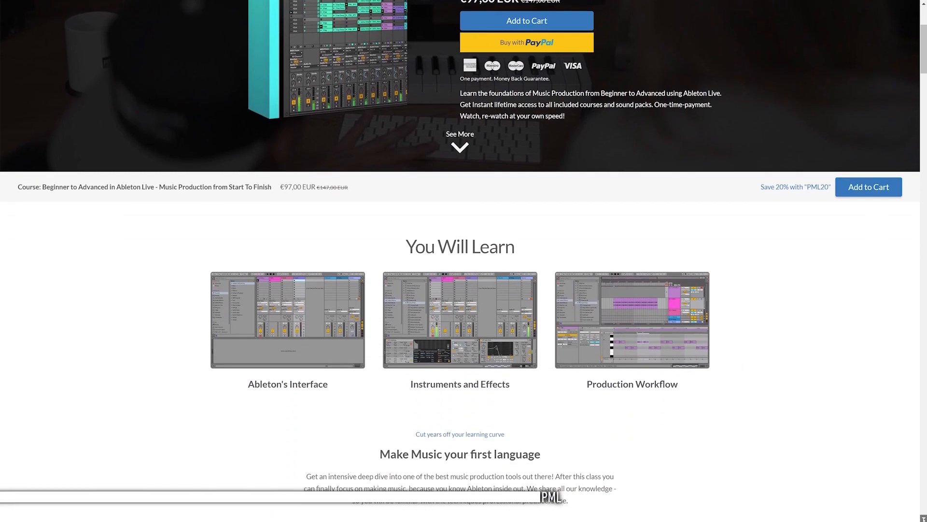
Step: Browse the PML course page, enter the Part 4 Ableton Session course and start a lecture
scroll("down", 3)
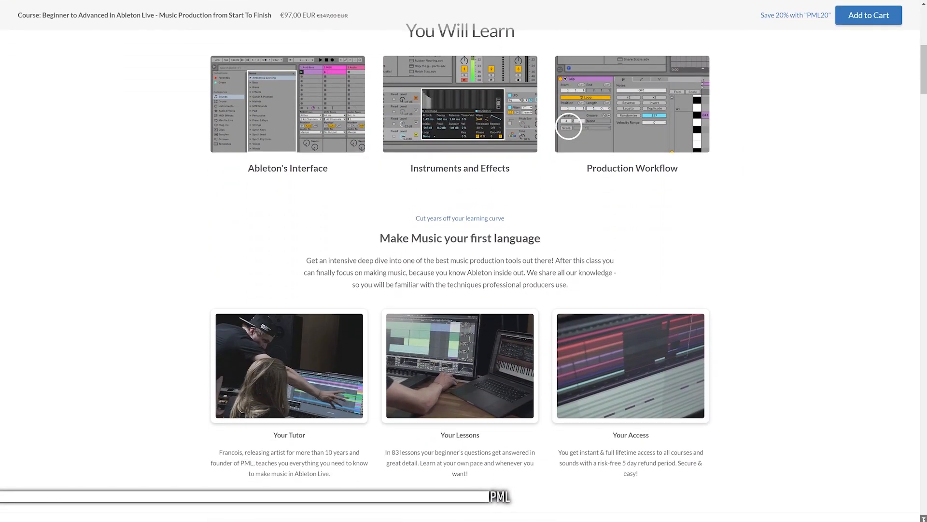
scroll("down", 3)
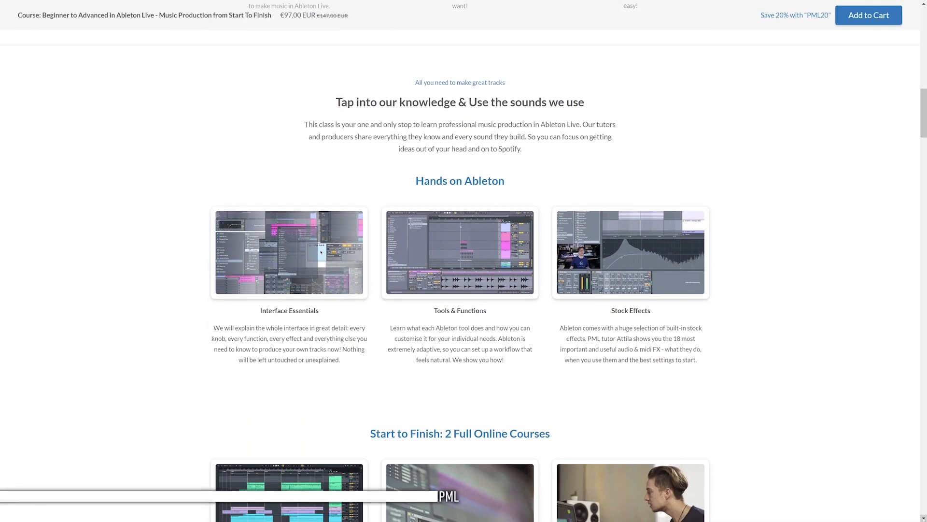
scroll("down", 3)
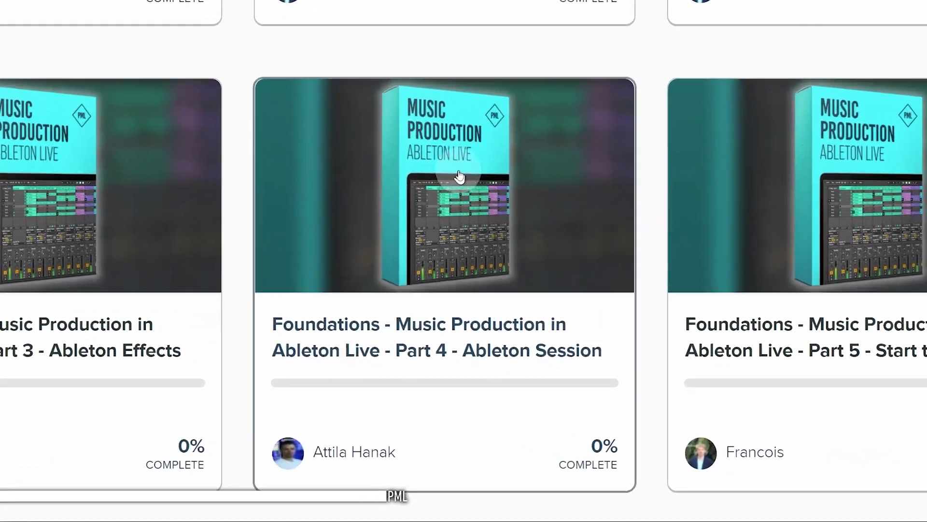
left_click(443, 186)
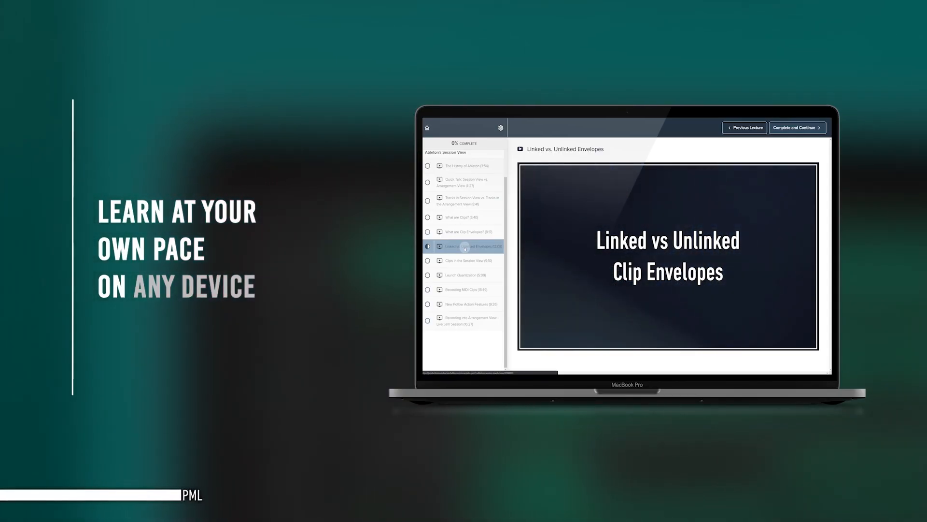
left_click(668, 257)
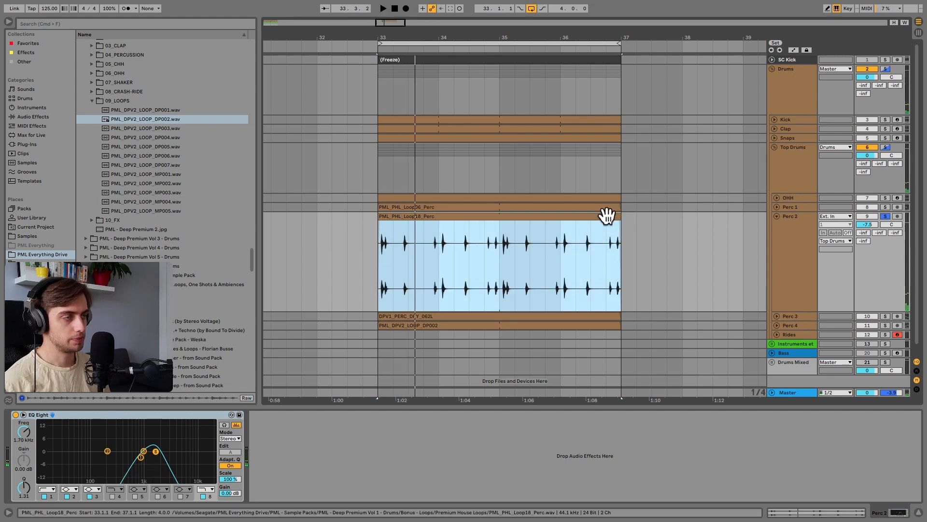
Step: Put PML_DPV2_LOOP_DP002 on Perc 4 for bars 33–37 and expand the Rides track
double_click(498, 266)
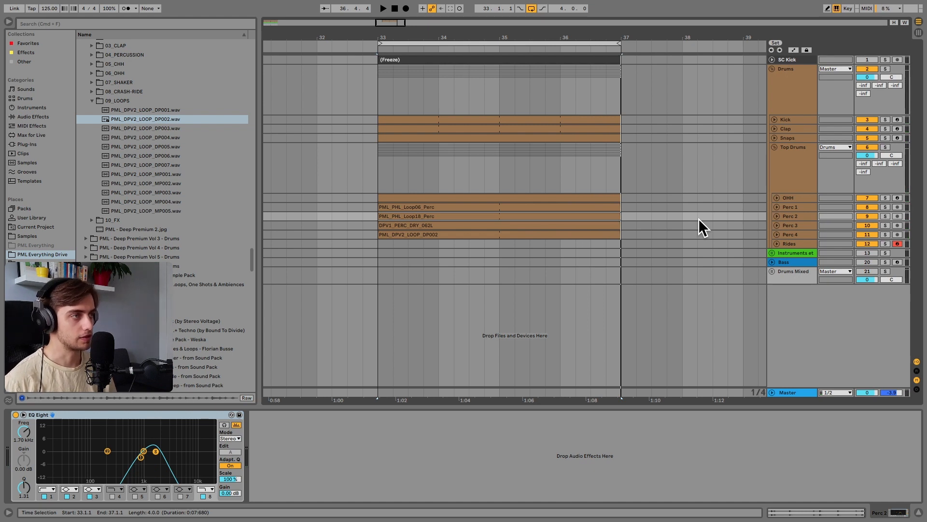
left_click(774, 243)
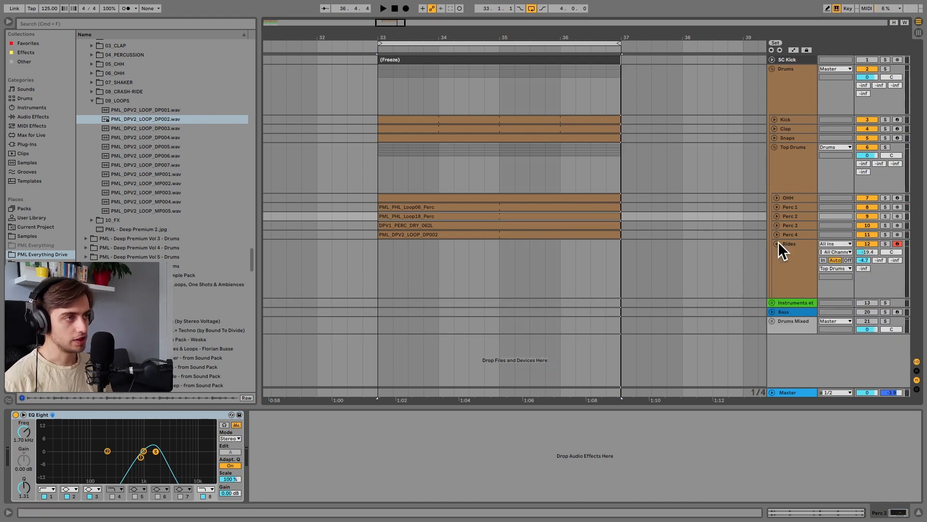
Step: Play PML-MT-Ride-Crash-02 in Simpler on Rides over four bars, with an Auto Filter cutoff tweak
left_click(402, 281)
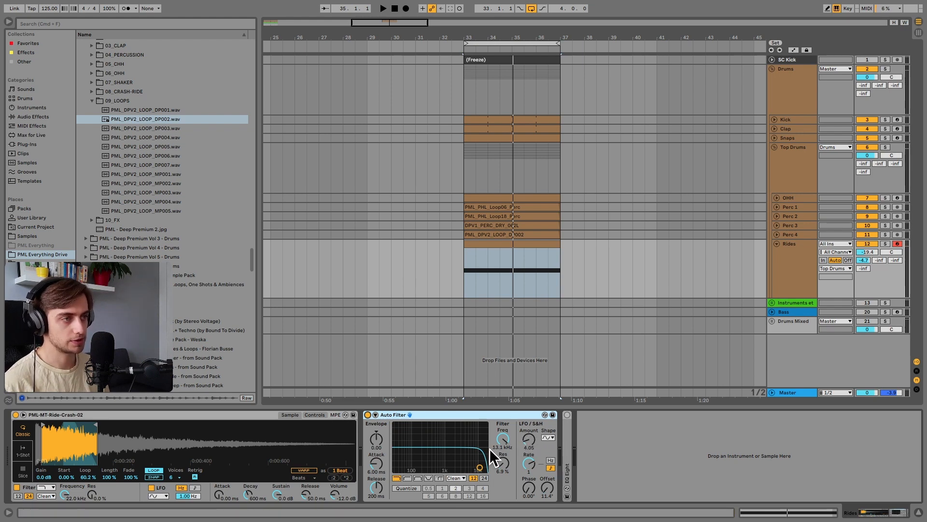
left_click(384, 8)
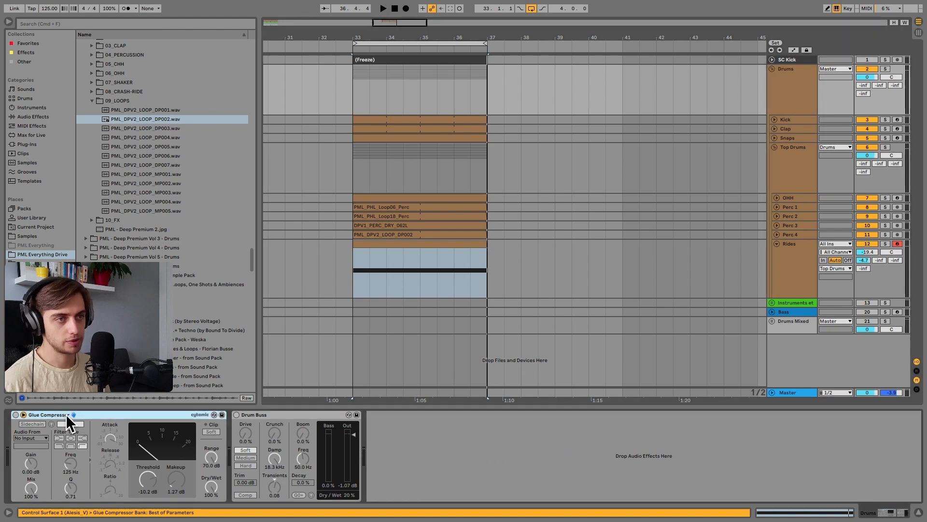
Step: Enable the Glue Compressor's sidechain EQ and set the Drum Buss drive character to Soft
left_click(70, 423)
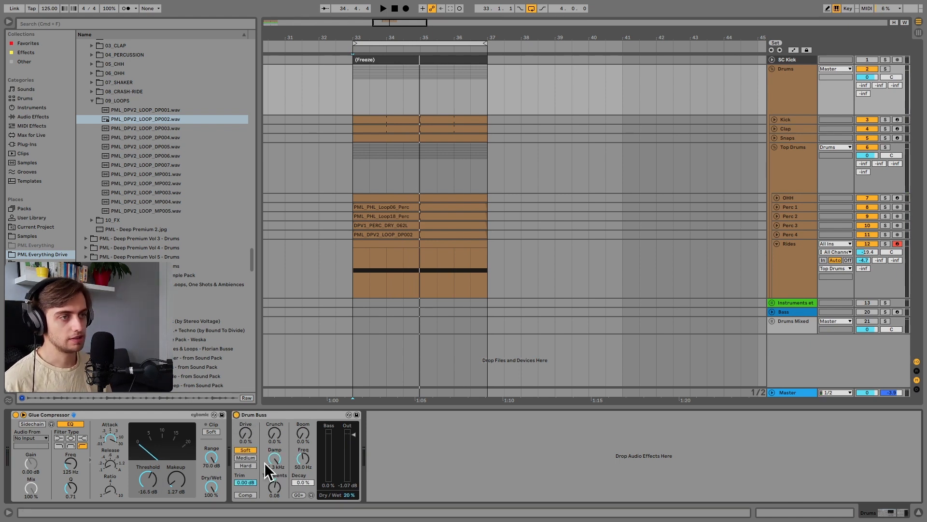
left_click(383, 8)
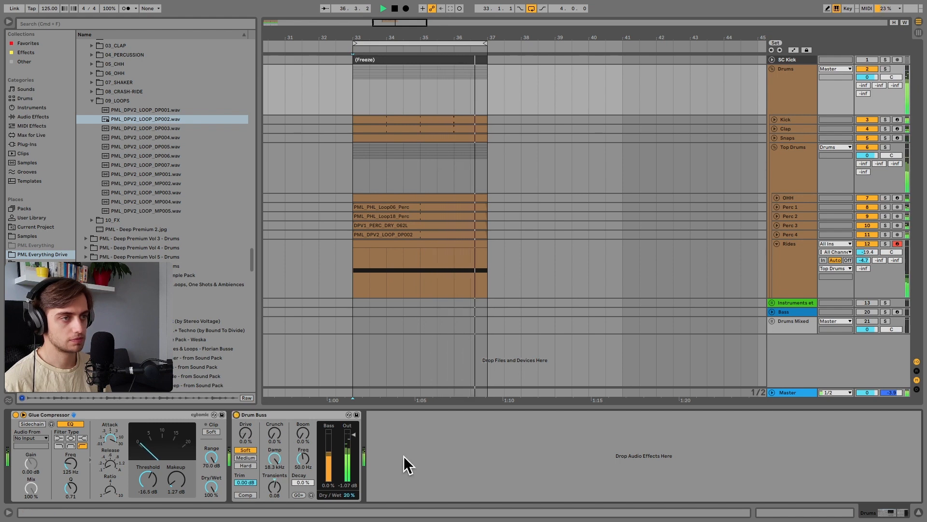
left_click(404, 8)
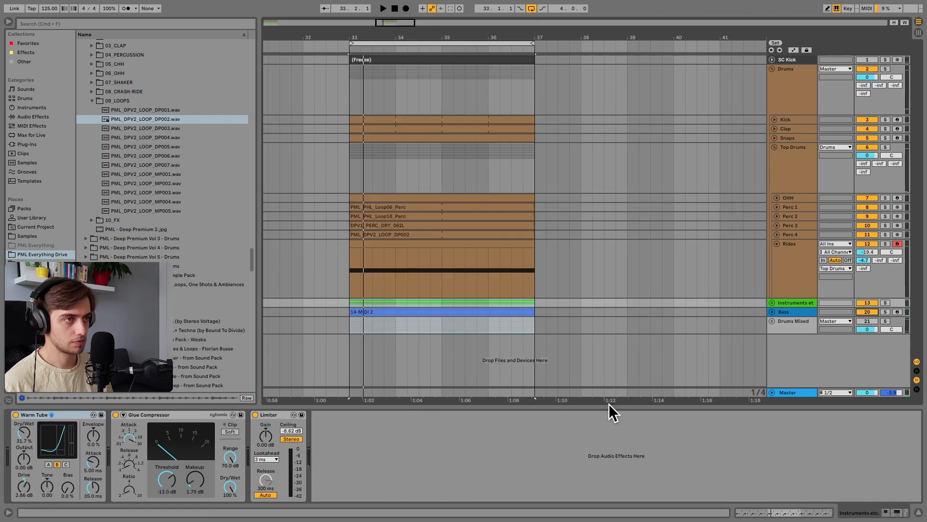
left_click(383, 8)
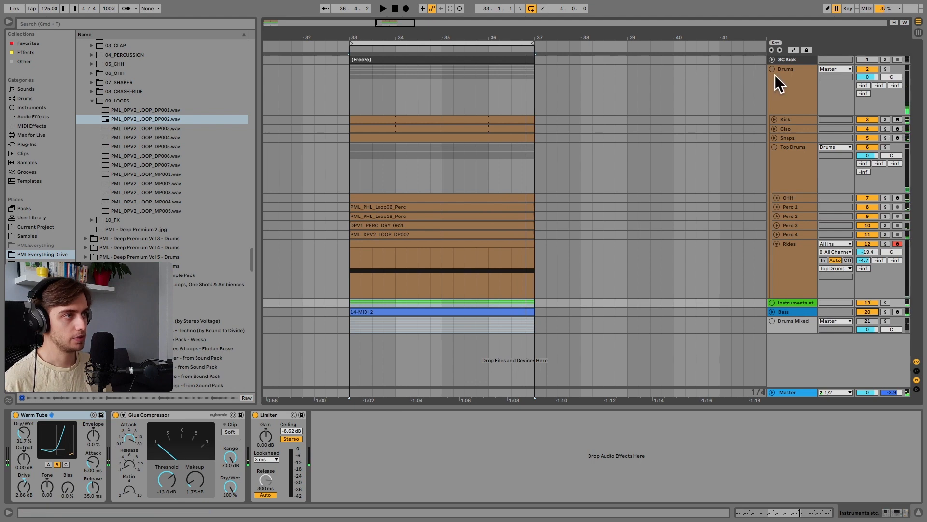
Step: Fold Drums, unfold Drums Mixed, view the Snaps track and group effect chain, and play from bar 33
left_click(773, 68)
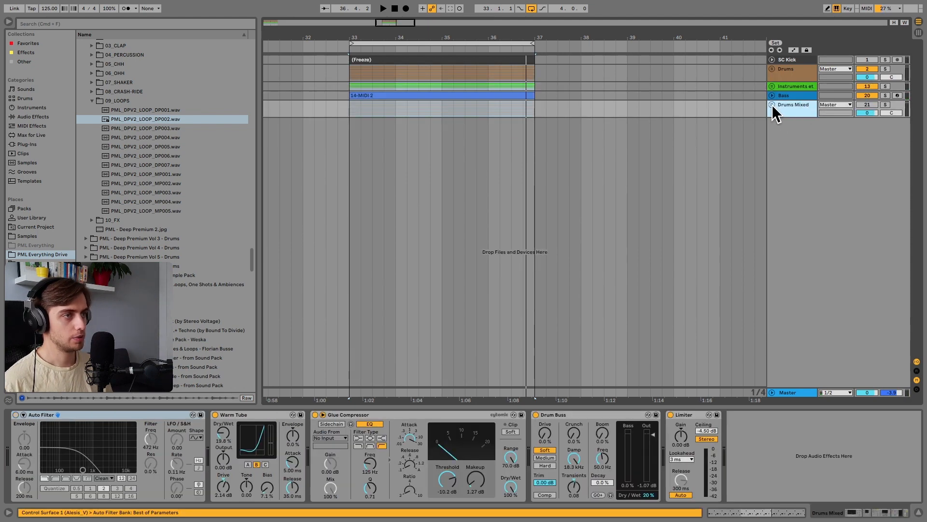
left_click(773, 104)
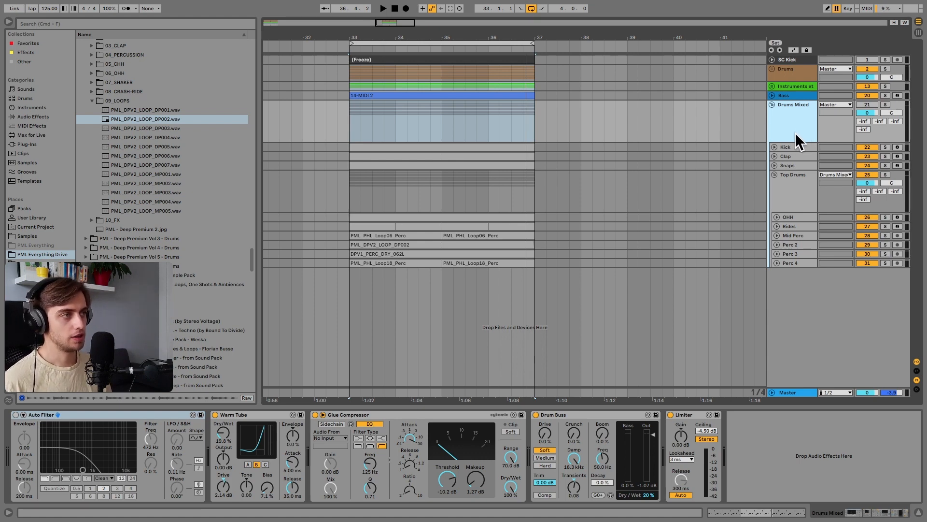
left_click(788, 165)
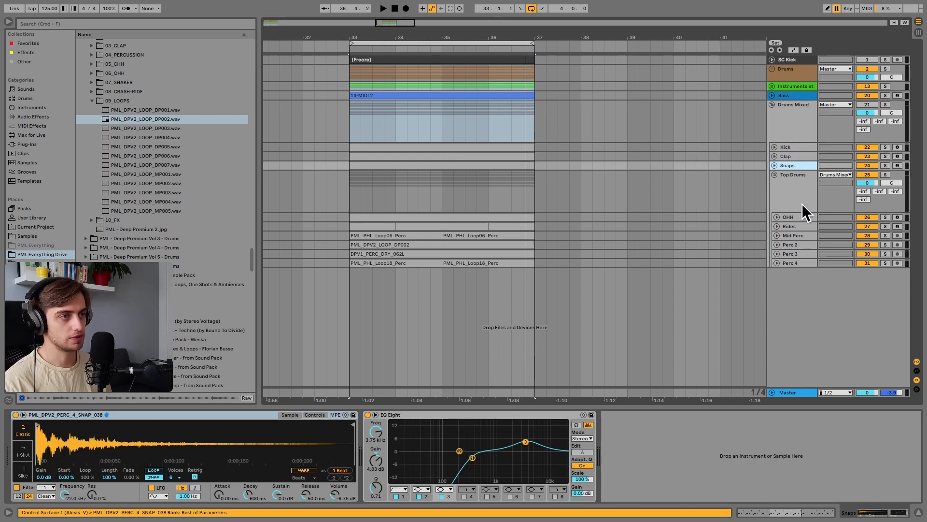
left_click(795, 104)
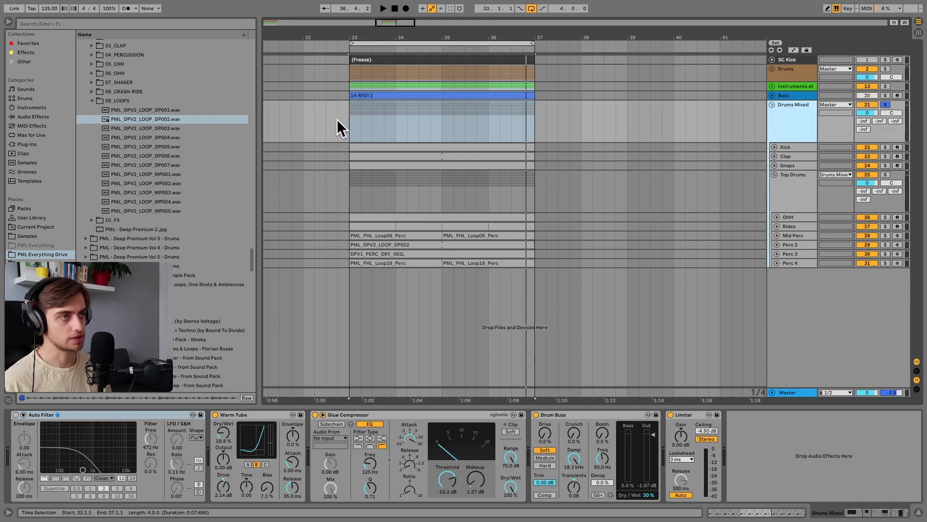
left_click(383, 9)
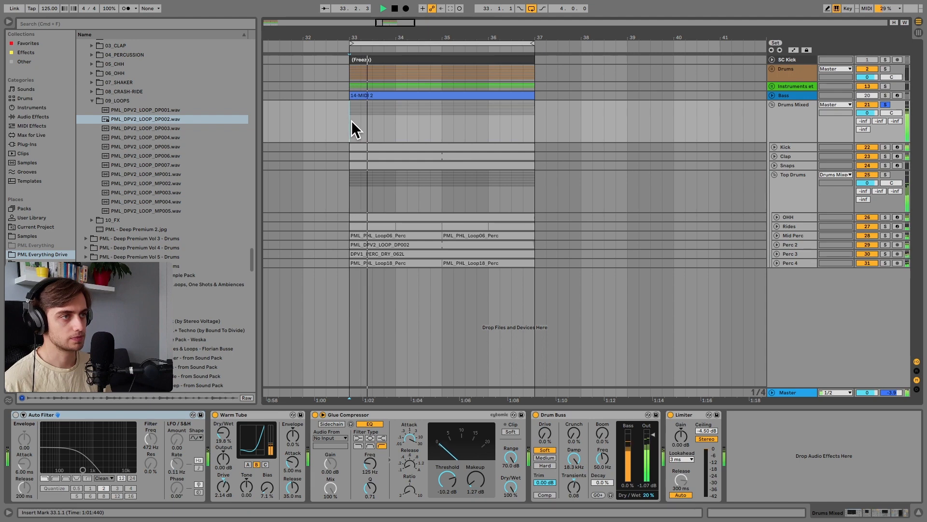